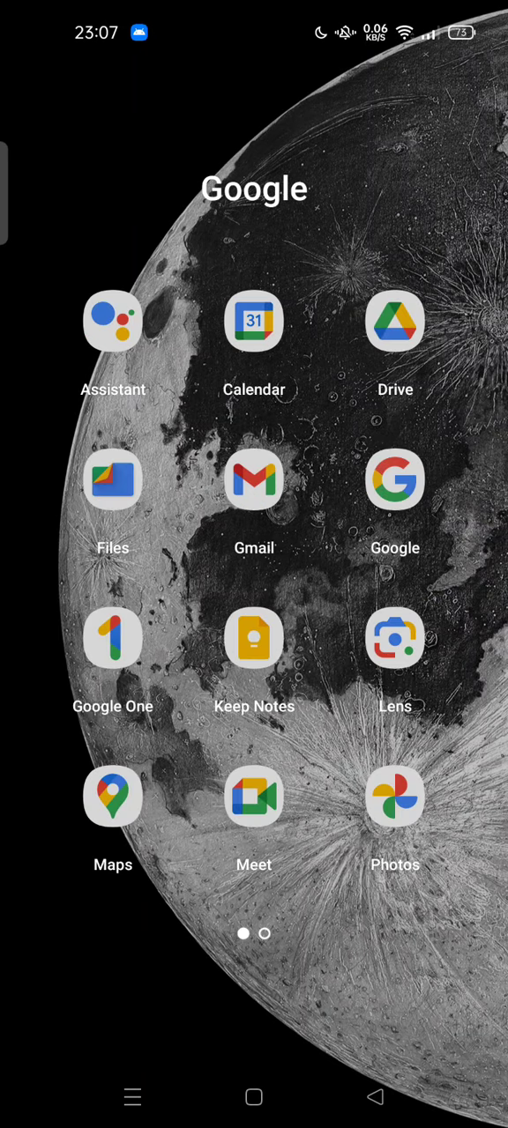
Launch Google Drive from the Google apps folder on the home screen
click(395, 321)
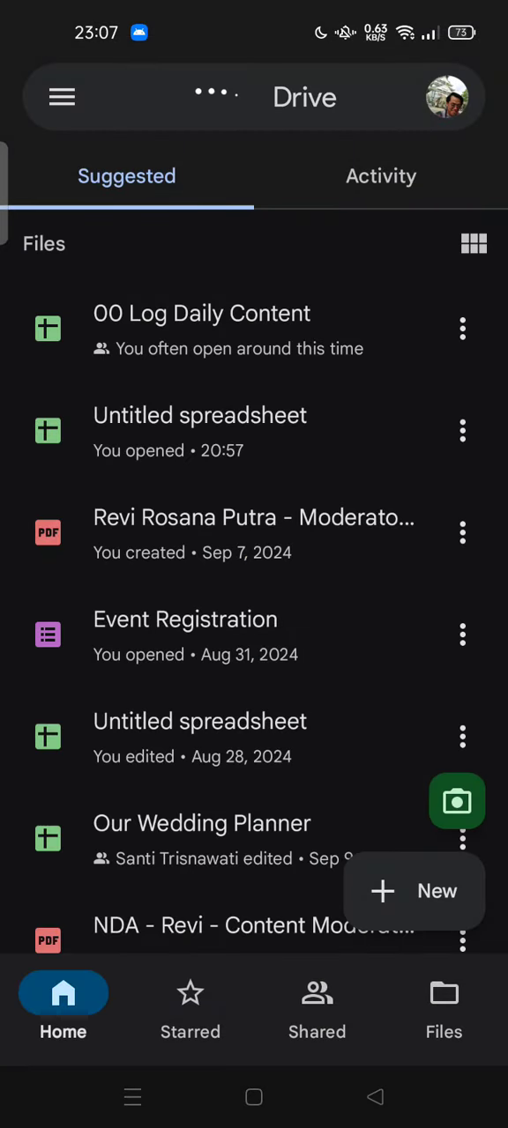
Reach Drive's Settings screen via the navigation drawer
click(213, 97)
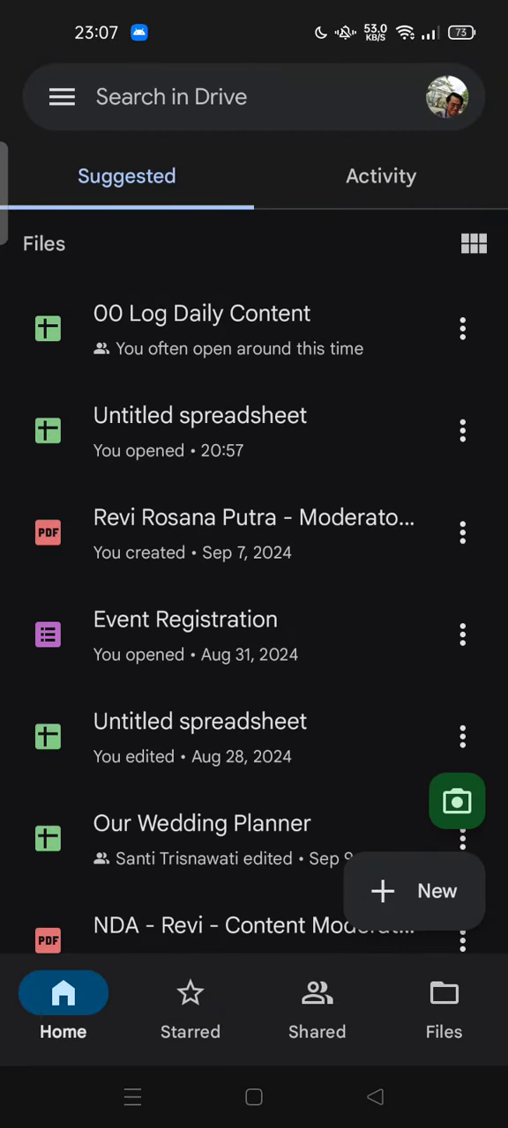
click(61, 97)
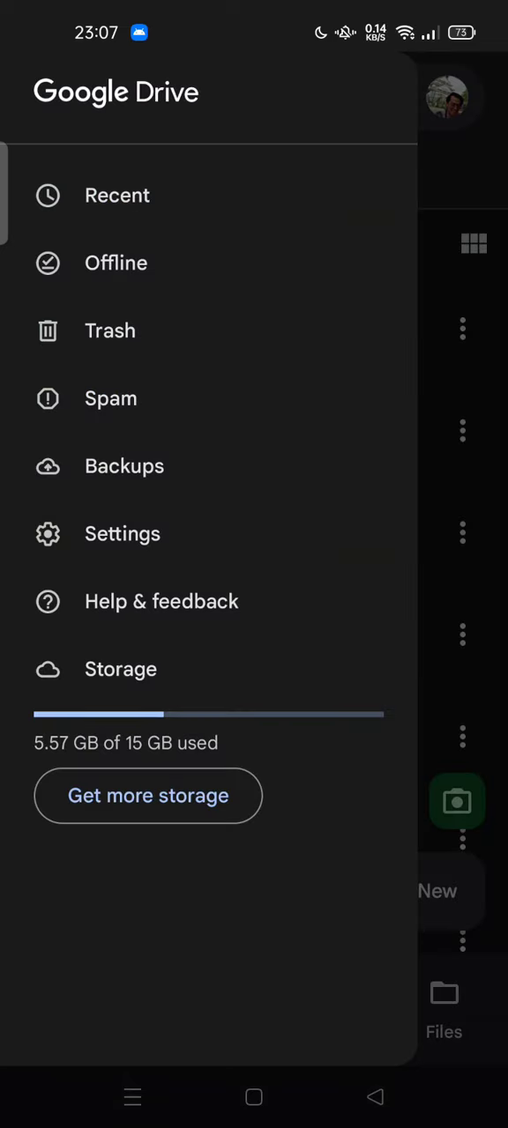
click(122, 532)
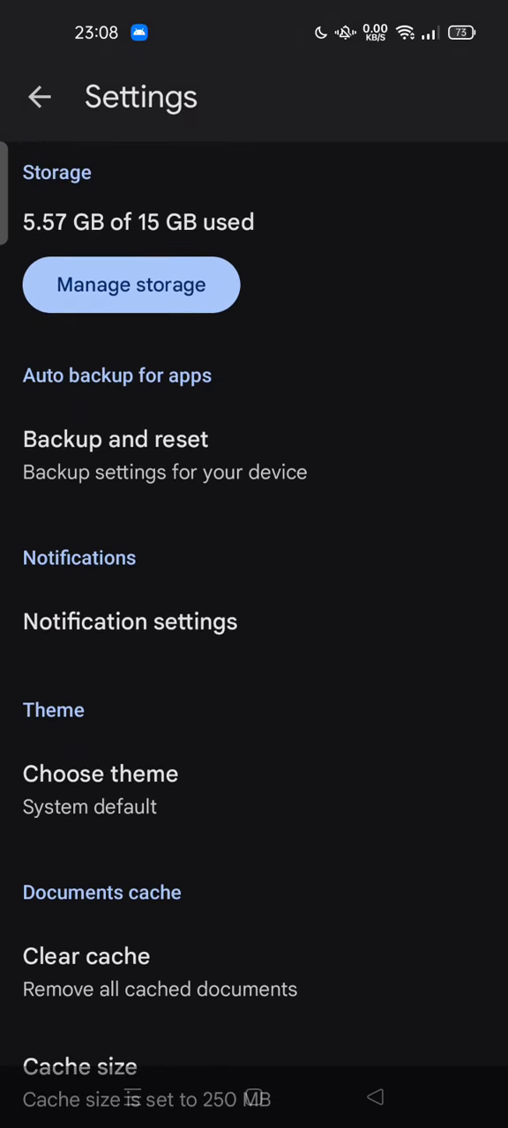
Bring up the Google Account backup setup from 'Backup and reset' and review its options
click(117, 439)
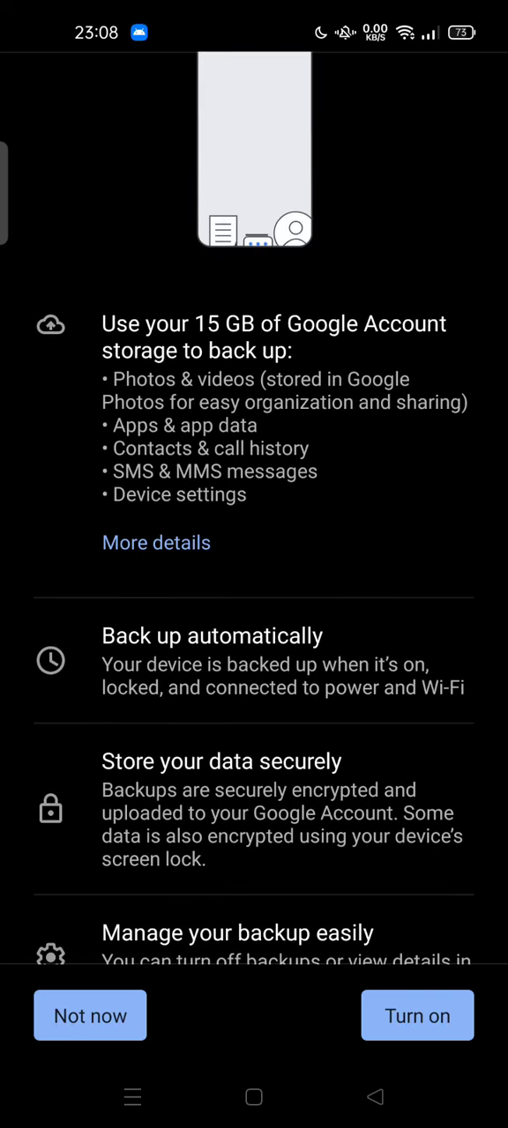
scroll(up, 3)
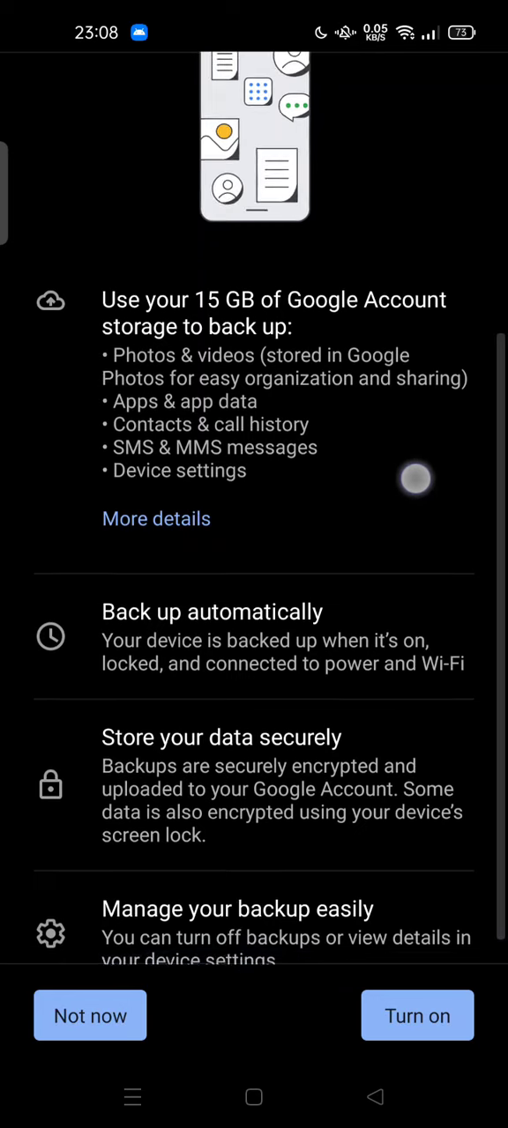
scroll(up, 3)
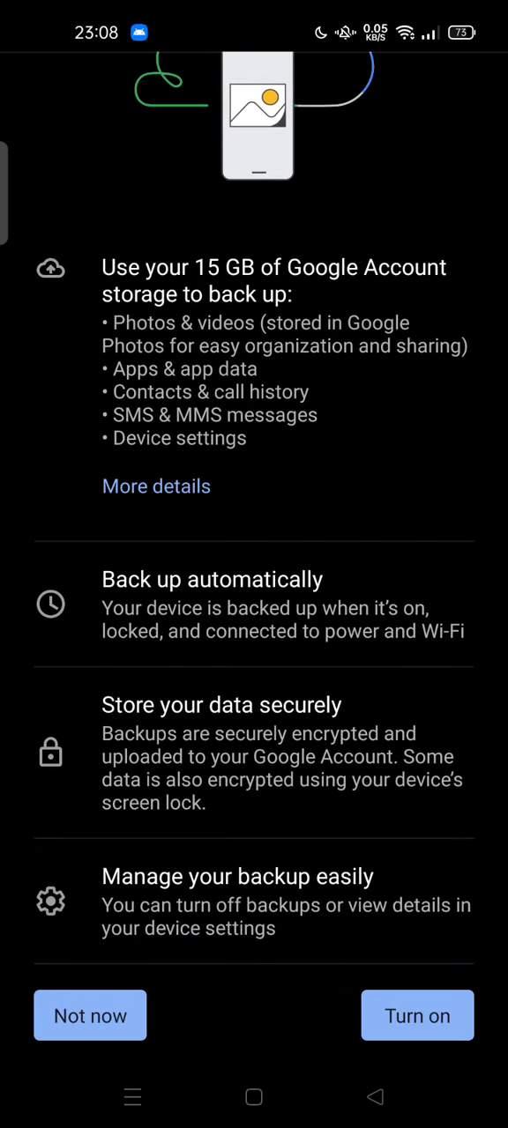